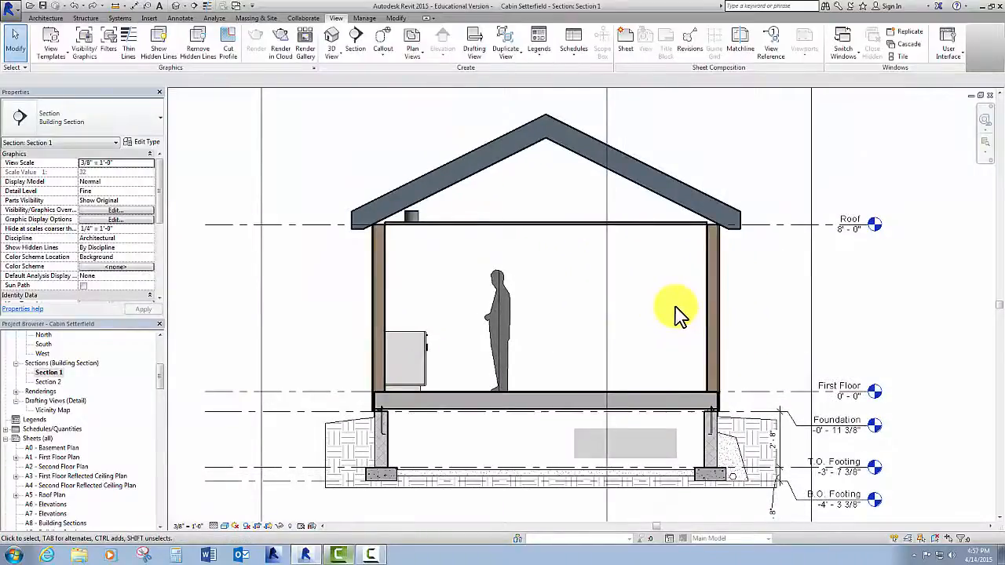
{"action": "mouse_move", "coordinate": [149, 373]}
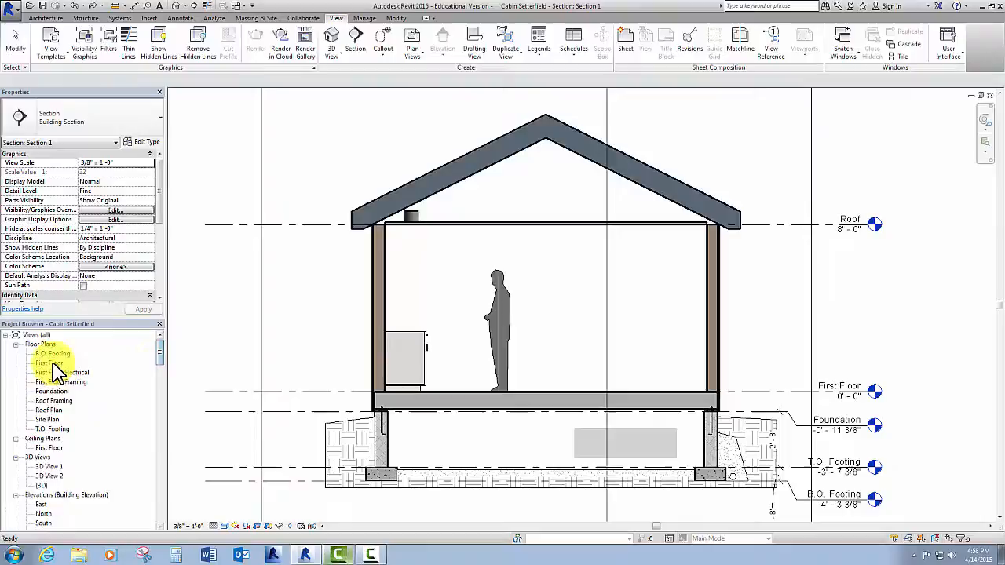
- Open the First Floor plan and select the section line through the cabin
{"action": "double_click", "coordinate": [49, 363]}
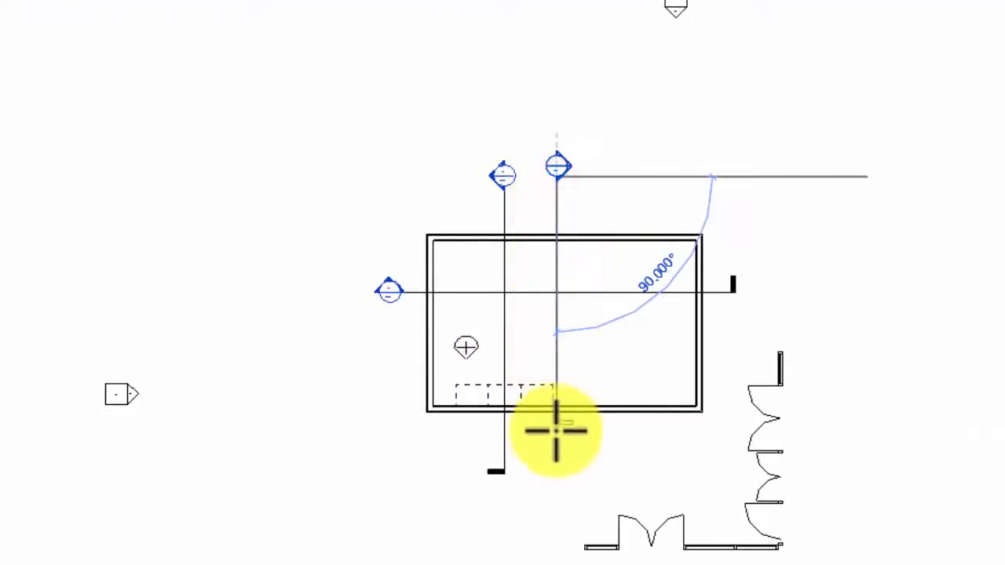
{"action": "left_click", "coordinate": [556, 412]}
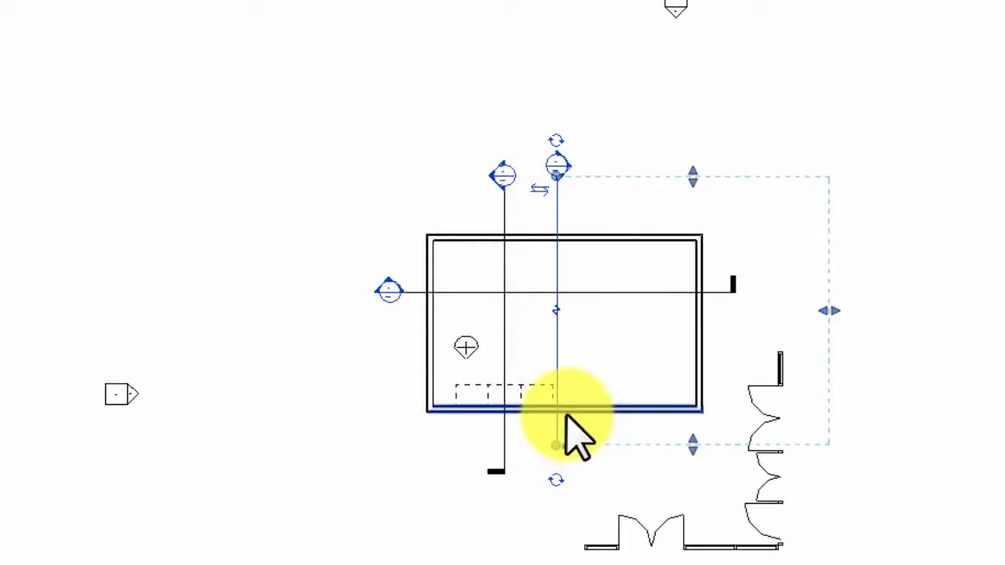
{"action": "mouse_move", "coordinate": [557, 424]}
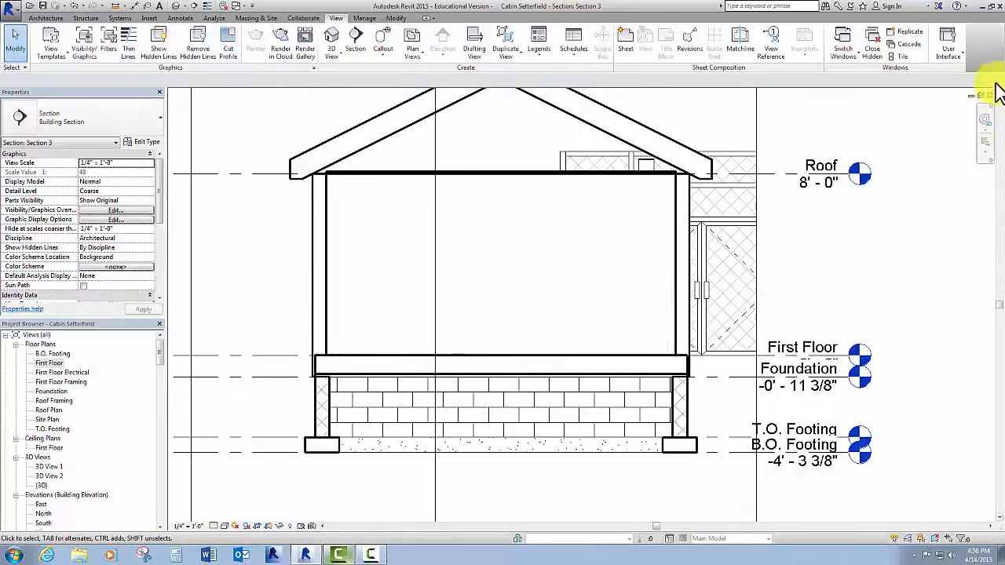
- Reopen the Section 1 building section view of the cabin
{"action": "double_click", "coordinate": [49, 363]}
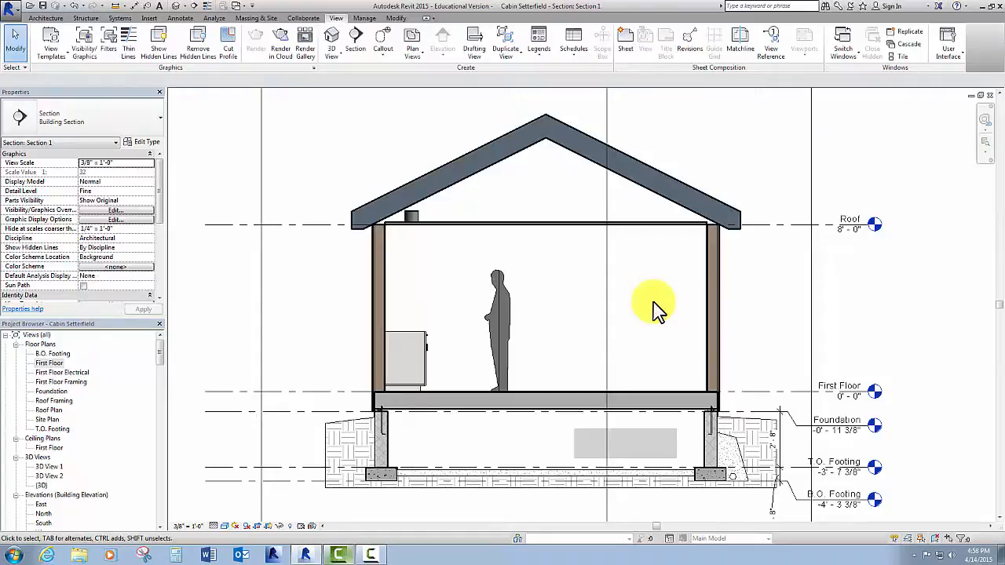
{"action": "mouse_move", "coordinate": [643, 302]}
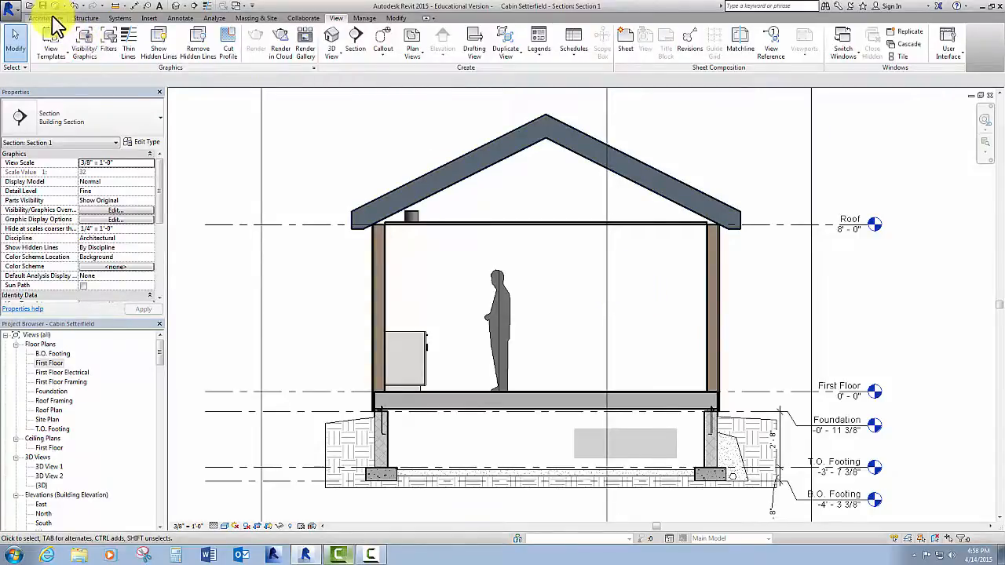
- Switch from the Architecture ribbon to the View ribbon's creation tools
{"action": "left_click", "coordinate": [45, 18]}
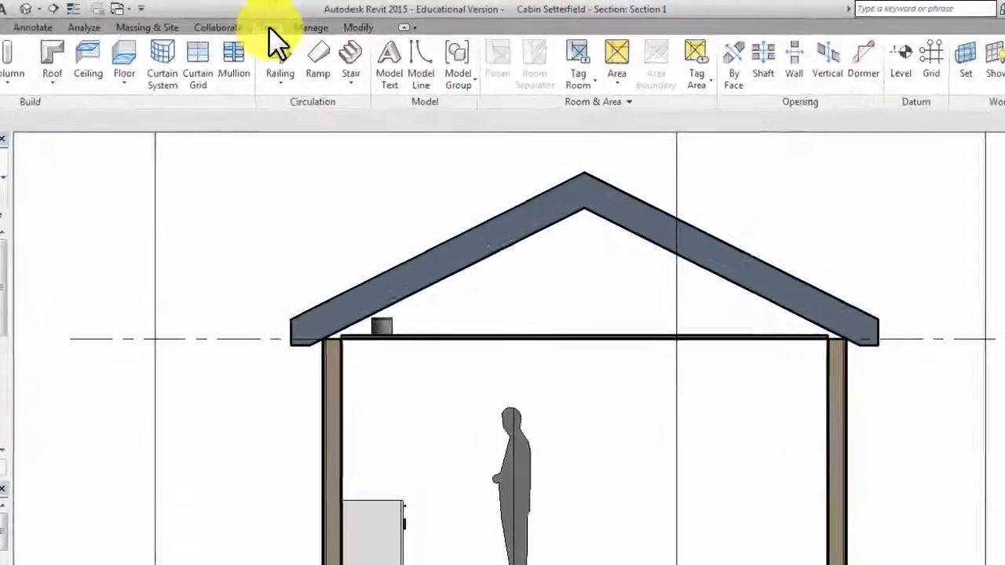
{"action": "left_click", "coordinate": [266, 28]}
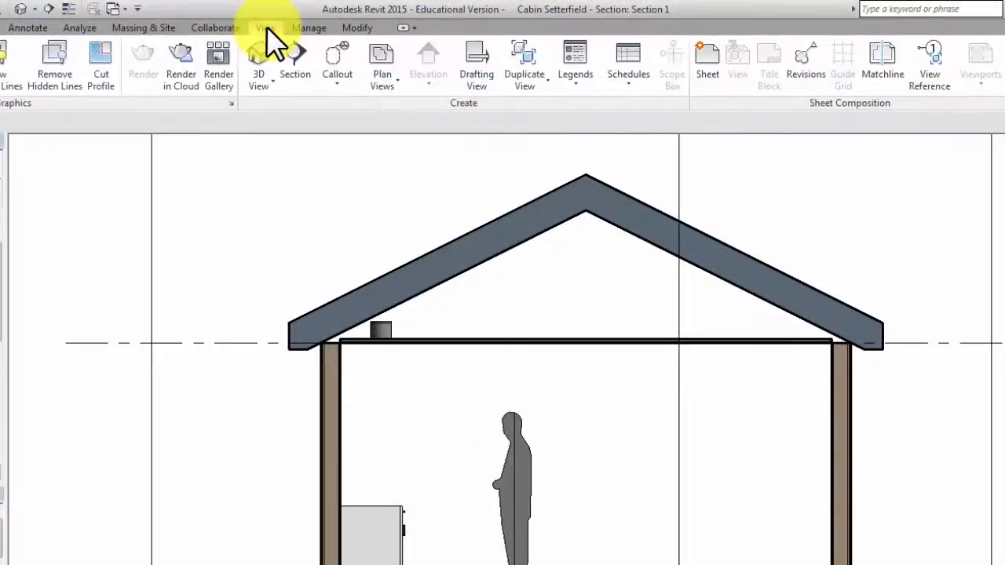
{"action": "mouse_move", "coordinate": [337, 63]}
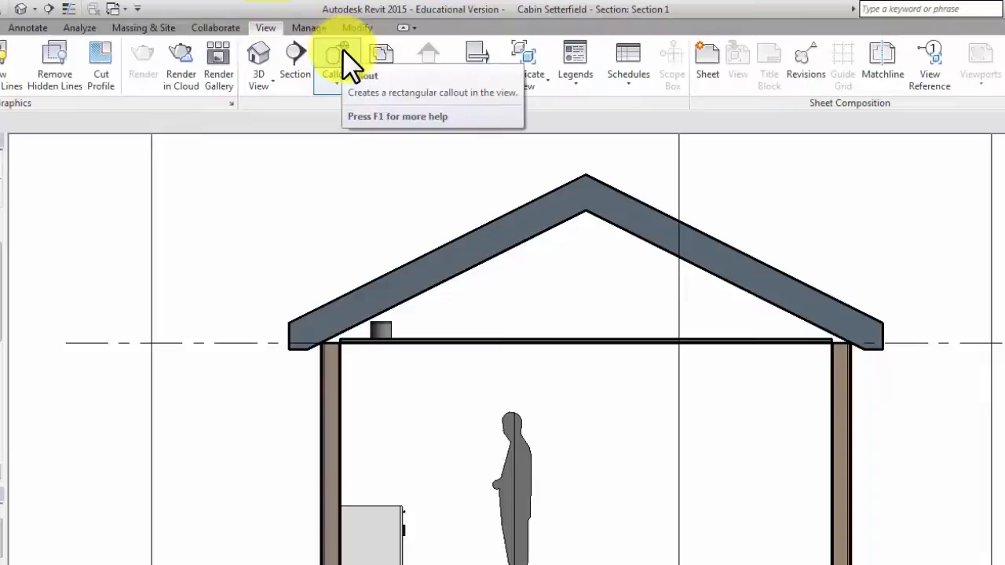
{"action": "mouse_move", "coordinate": [333, 59]}
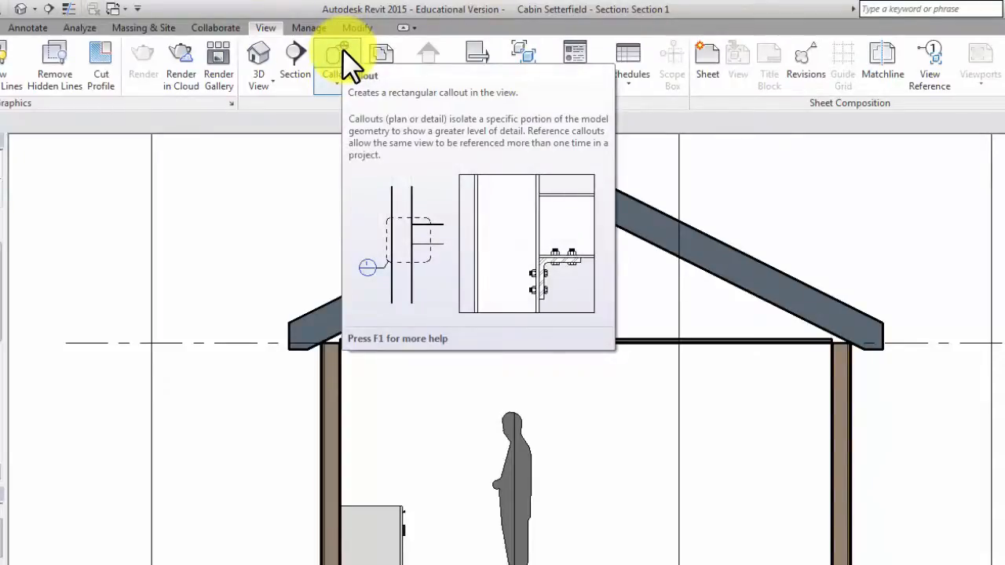
- Draw a rectangular callout around the right foundation wall and footing
{"action": "left_click", "coordinate": [333, 59]}
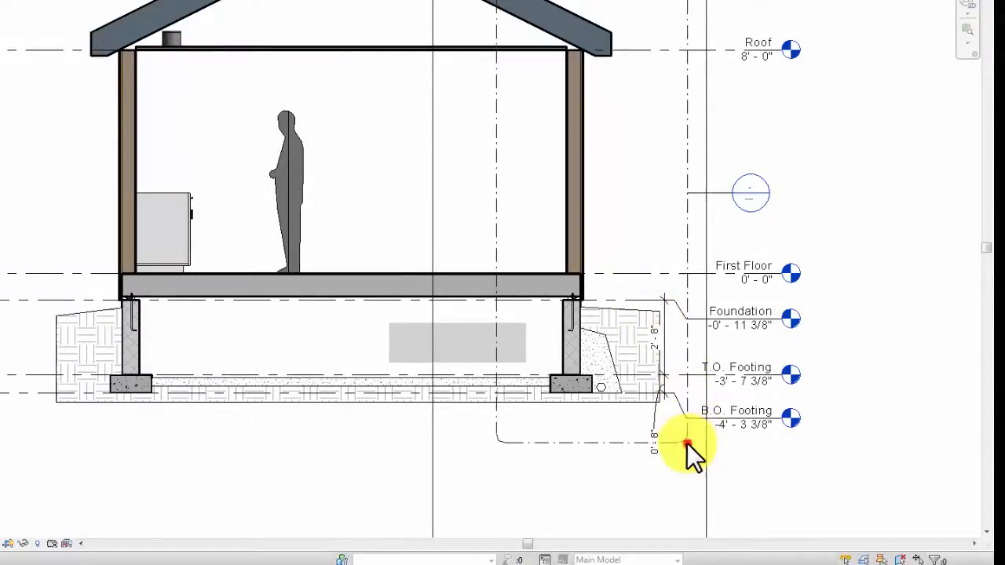
{"action": "mouse_move", "coordinate": [519, 177]}
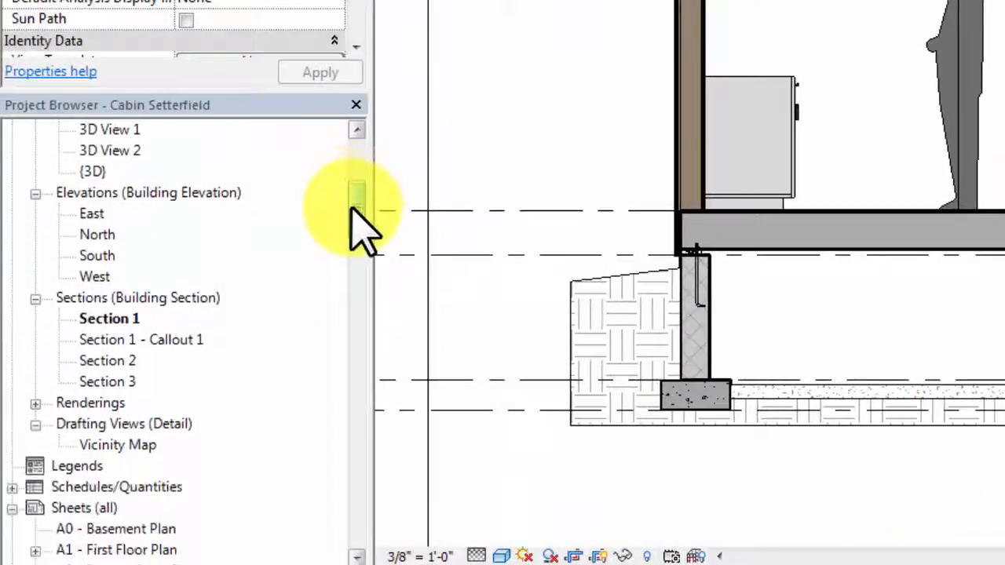
- Open the Section 1 - Callout 1 view from the Sections list
{"action": "scroll", "scroll_direction": "down", "scroll_amount": 3}
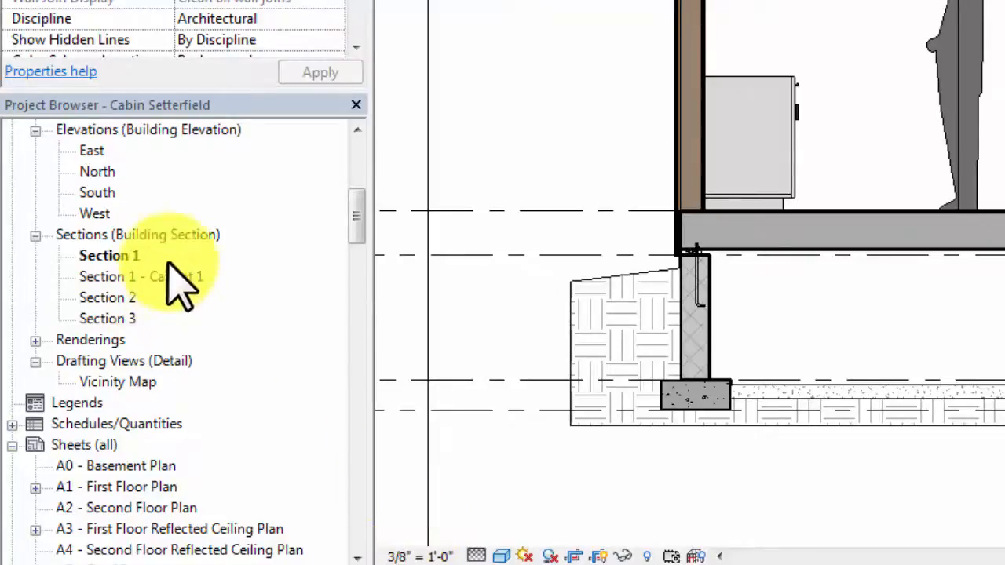
{"action": "double_click", "coordinate": [144, 276]}
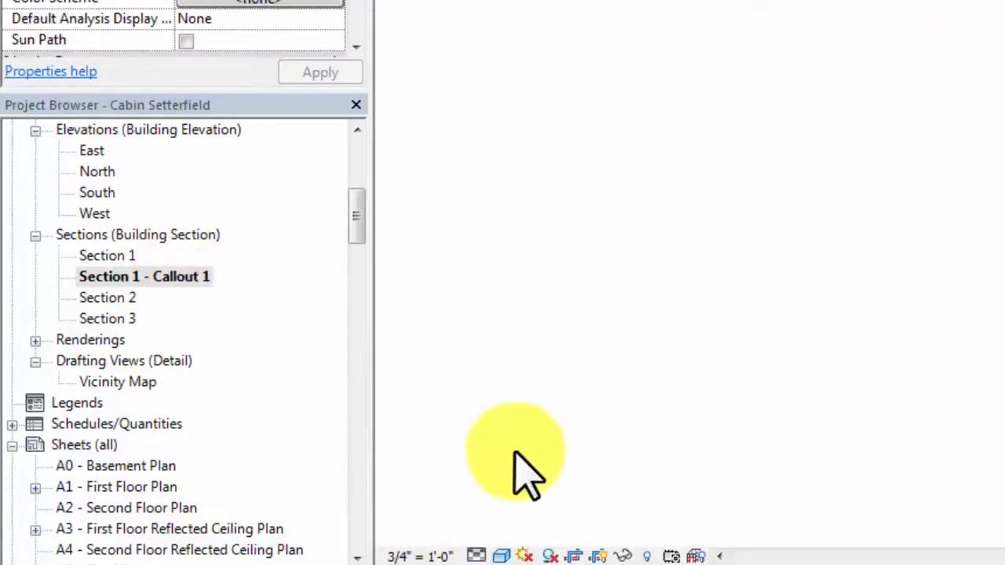
{"action": "mouse_move", "coordinate": [424, 556]}
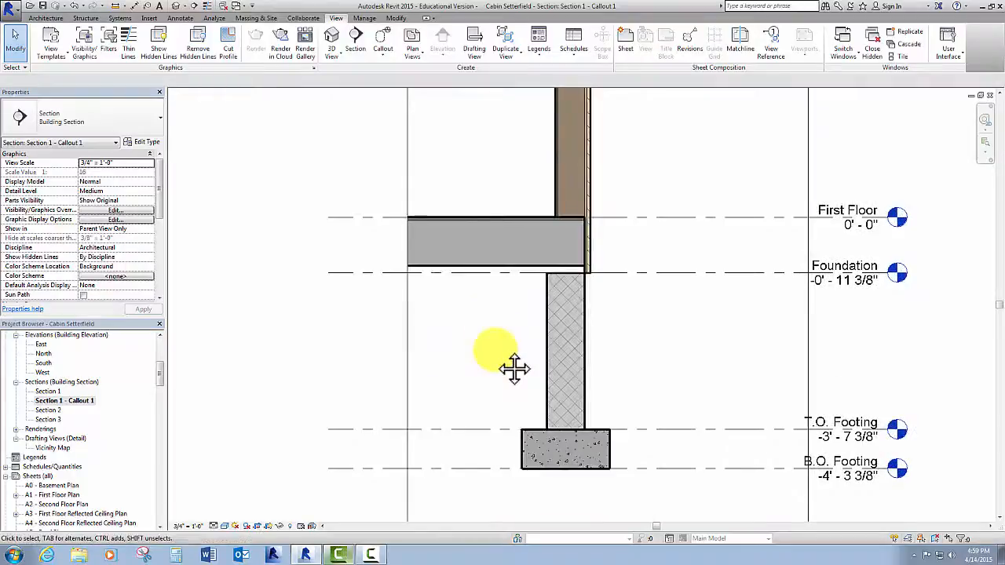
{"action": "mouse_move", "coordinate": [490, 346]}
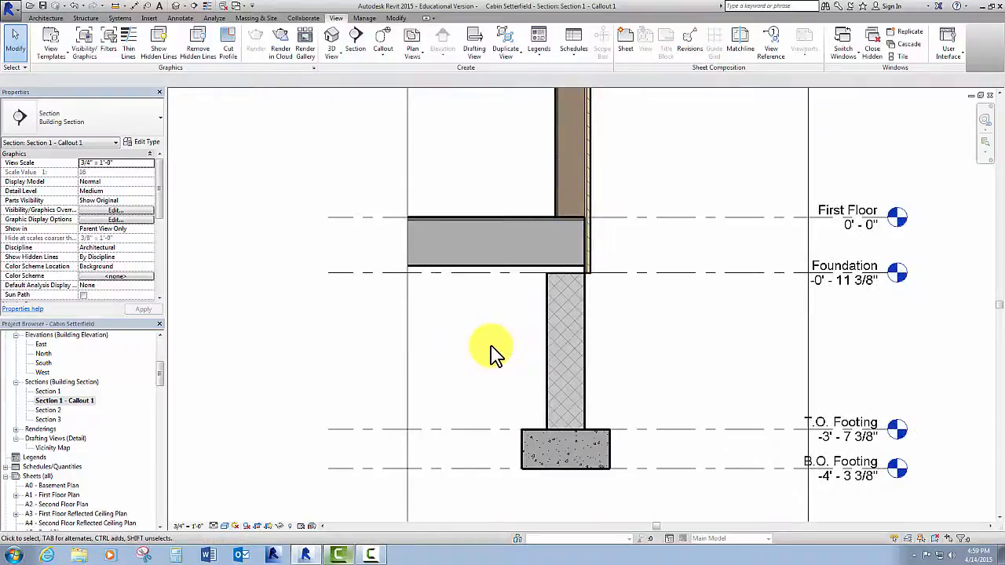
- Zoom in on the foundation wall in the callout view
{"action": "scroll", "scroll_direction": "down", "scroll_amount": 3}
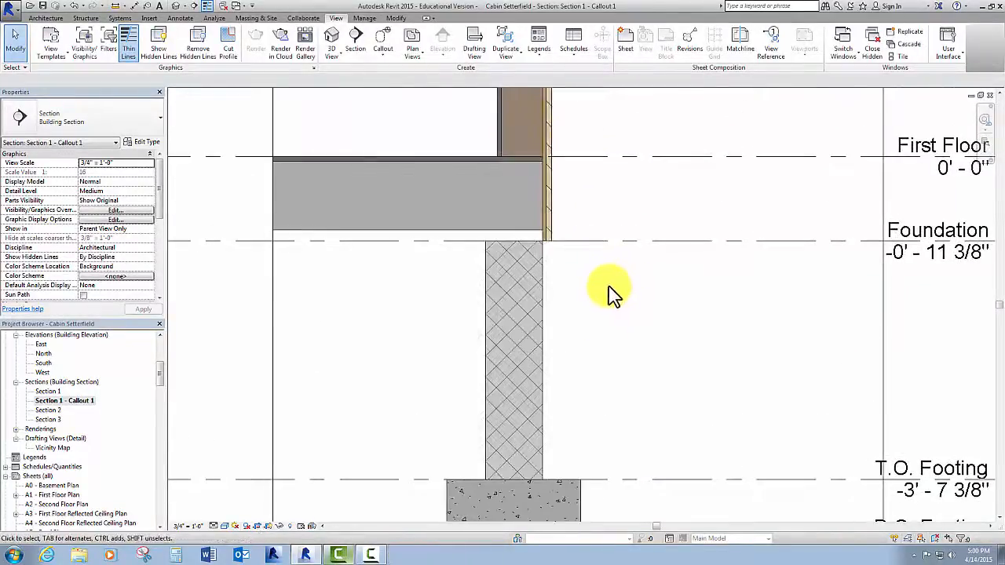
{"action": "mouse_move", "coordinate": [593, 283]}
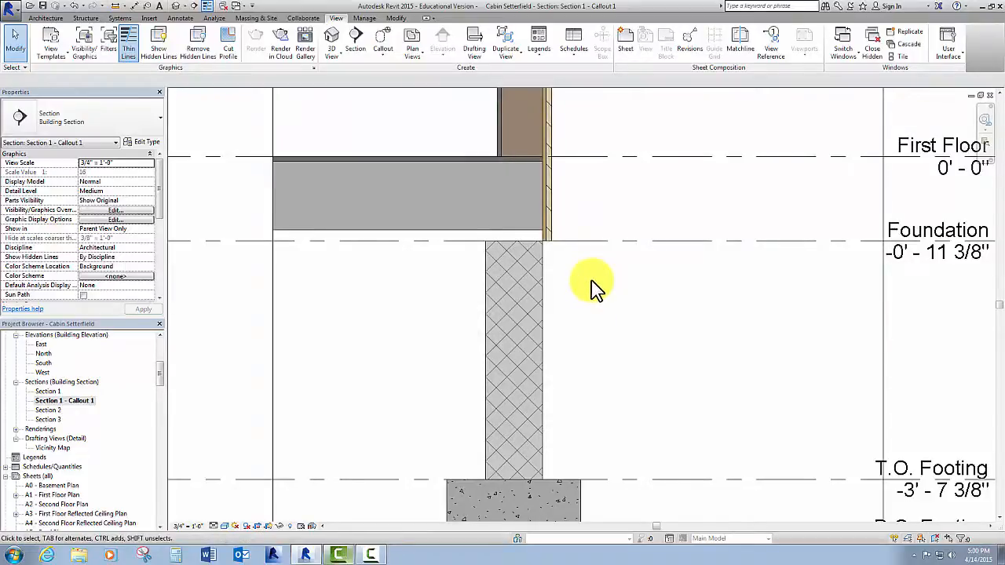